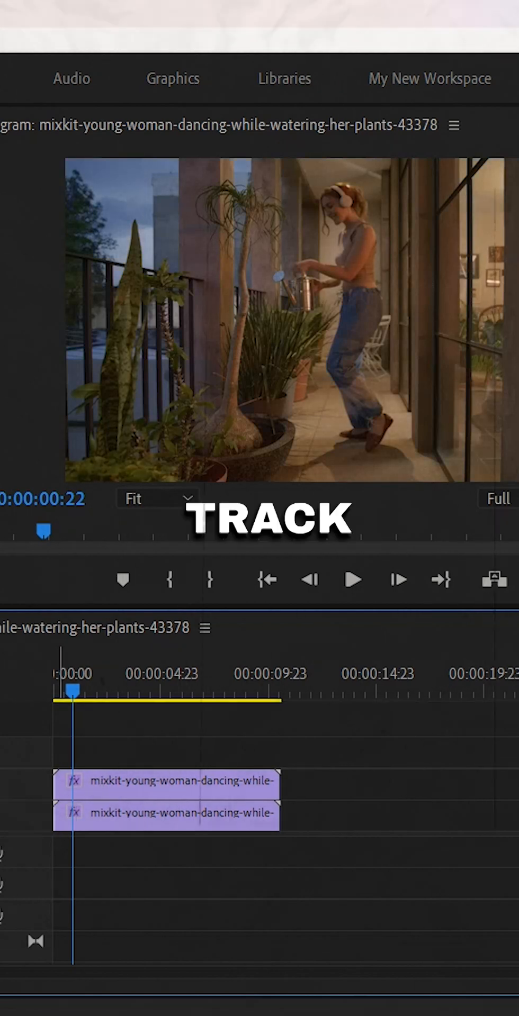
- Select the upper-track dancing clip and focus the Effects panel search field
left_click(165, 781)
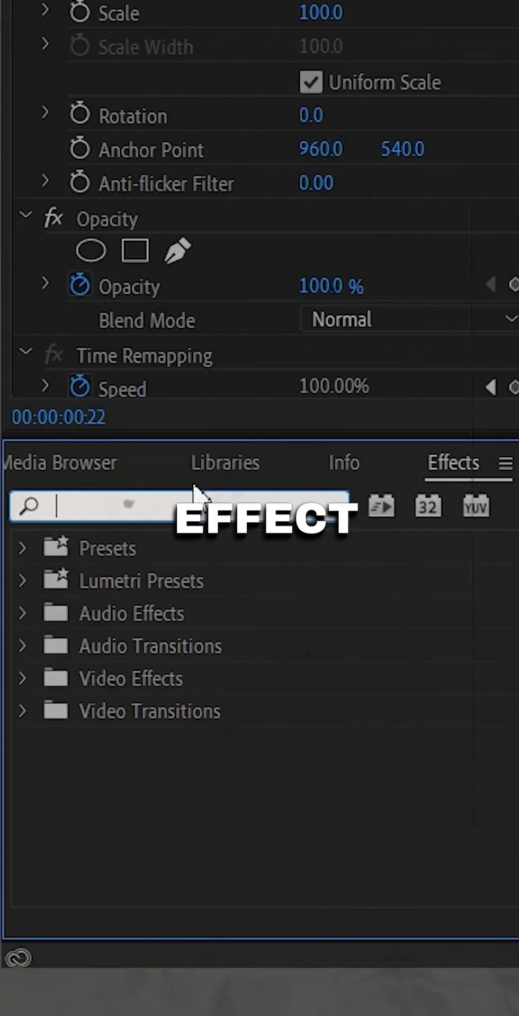
- Search the Effects panel for 'crop' to find the Crop effect
type("crop")
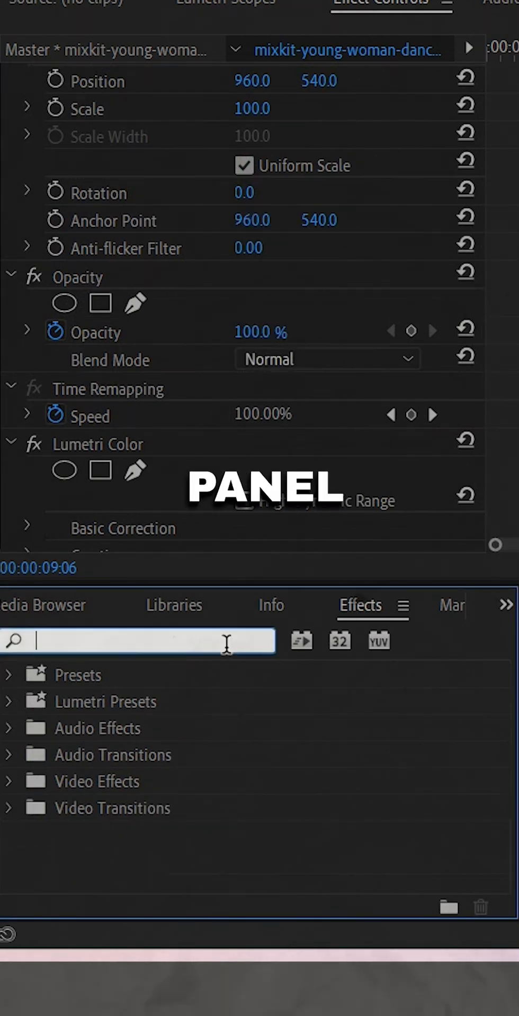
- Search the effects library for 'lin' to list Transition > Linear Wipe
type("lin")
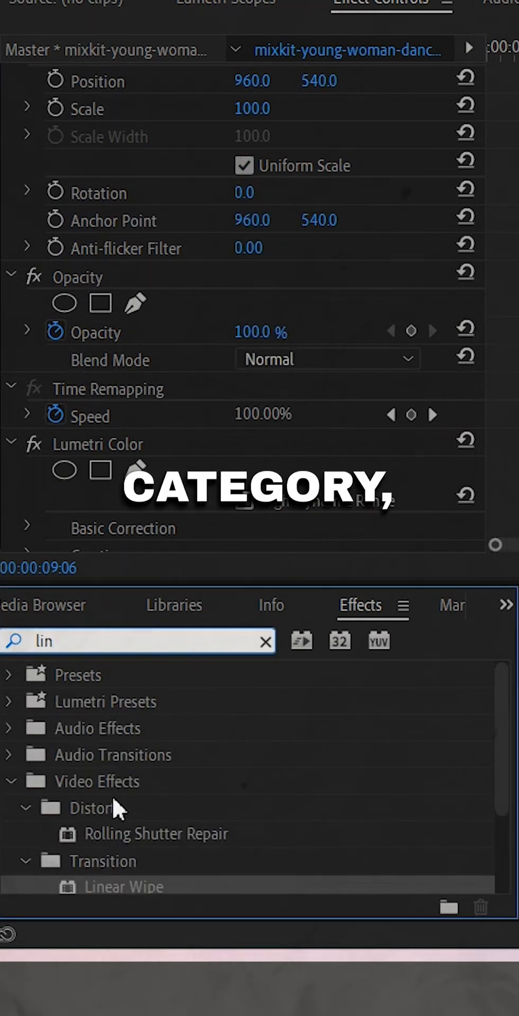